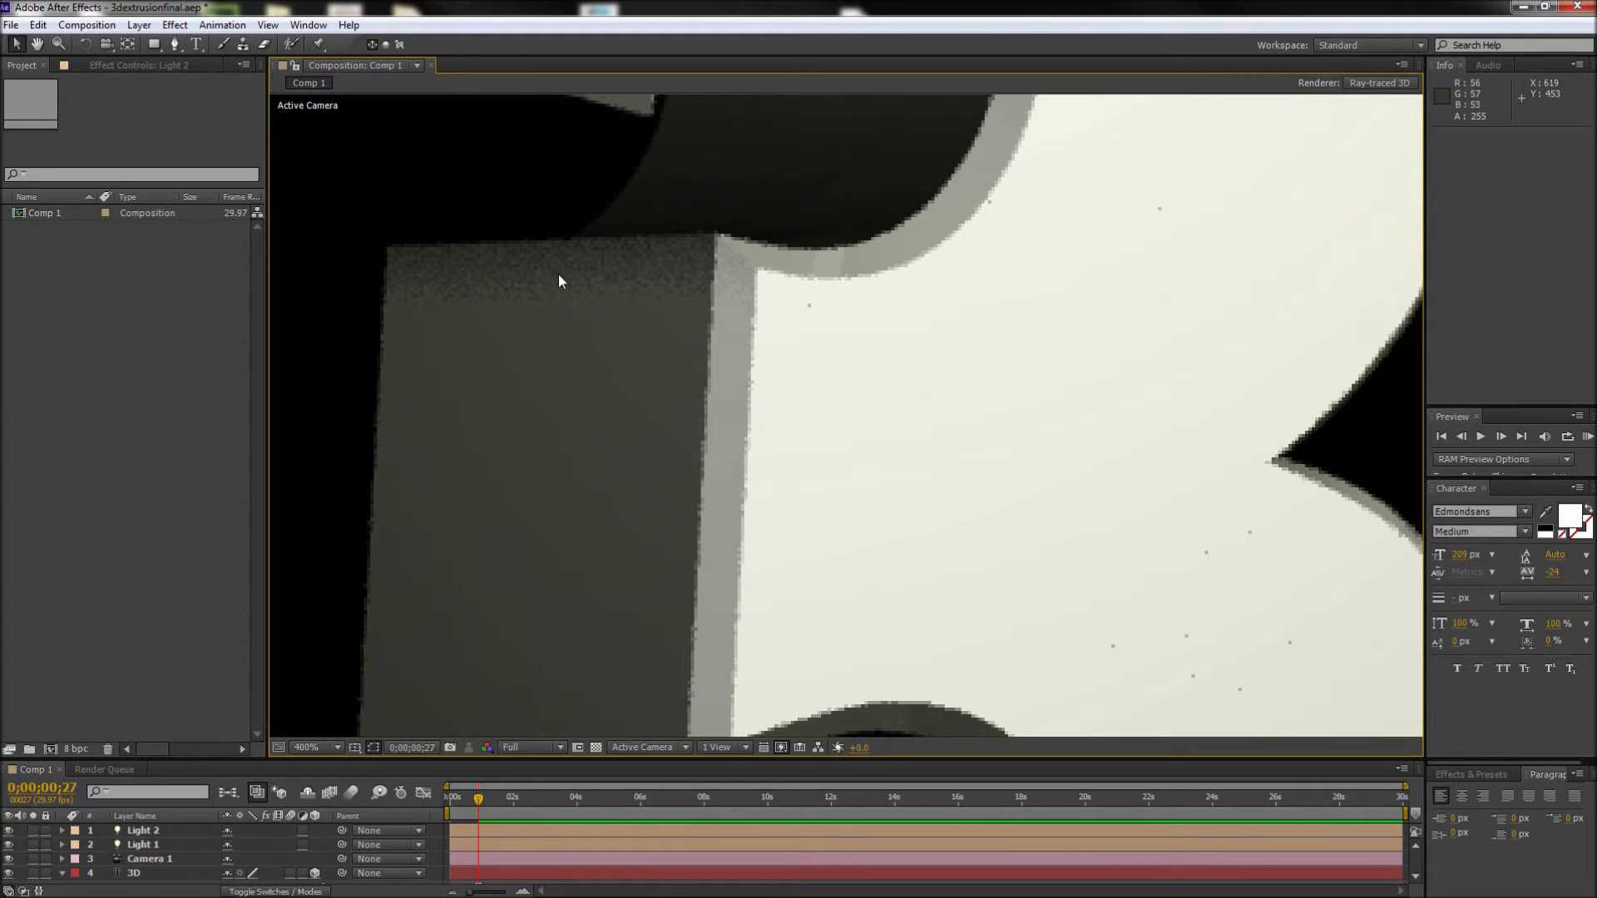
Set viewer magnification to 100% and select the Light 2 layer.
click(317, 747)
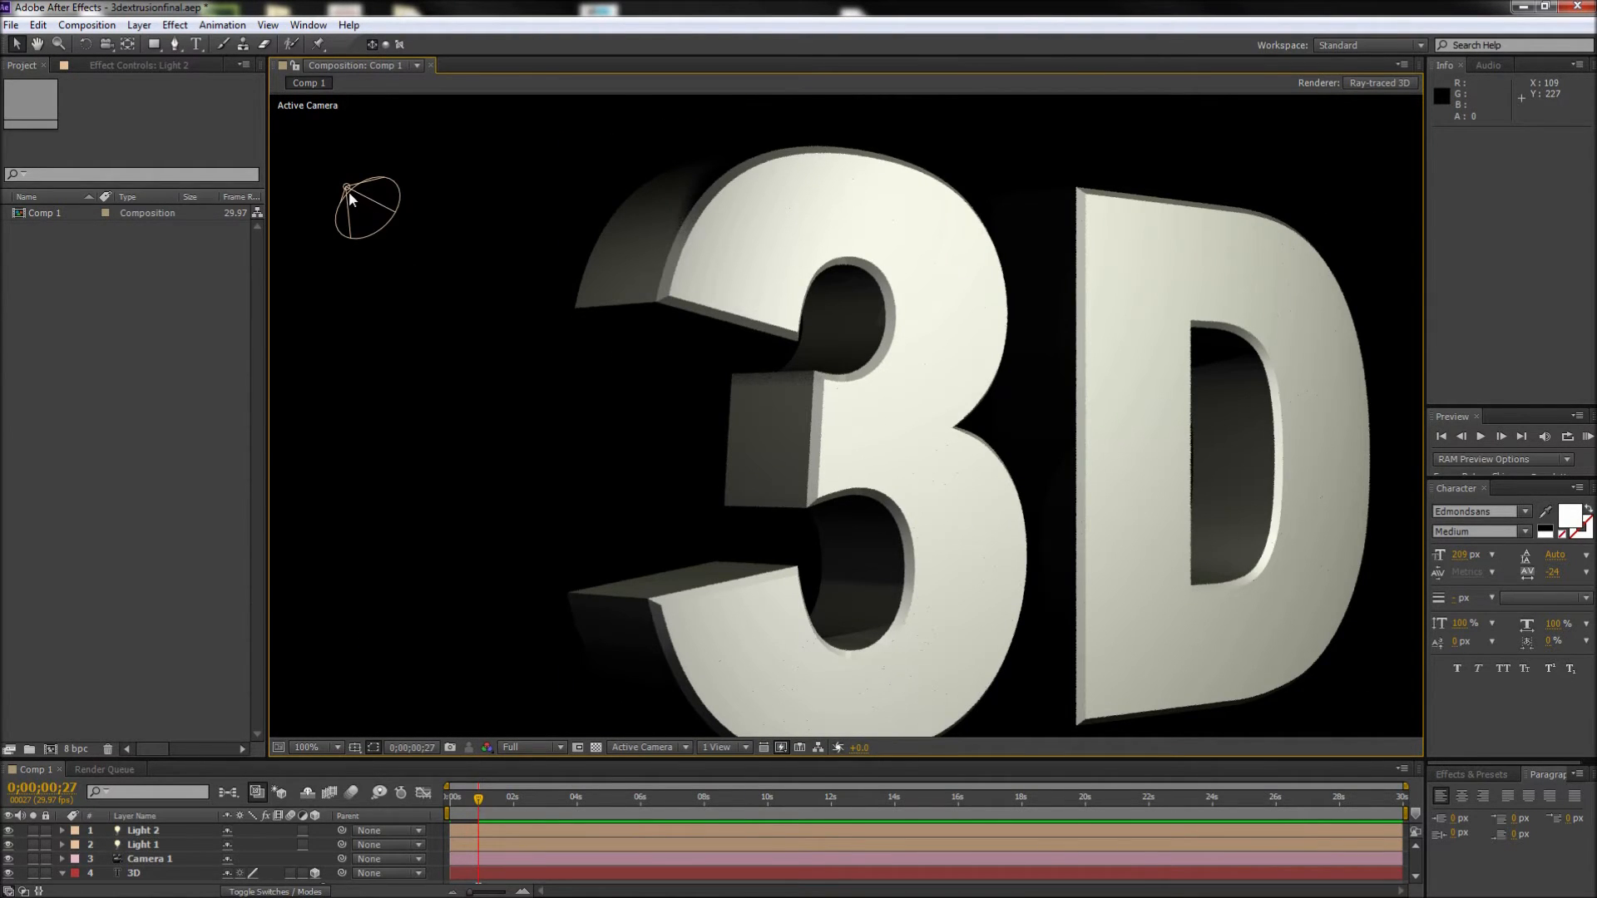
click(143, 831)
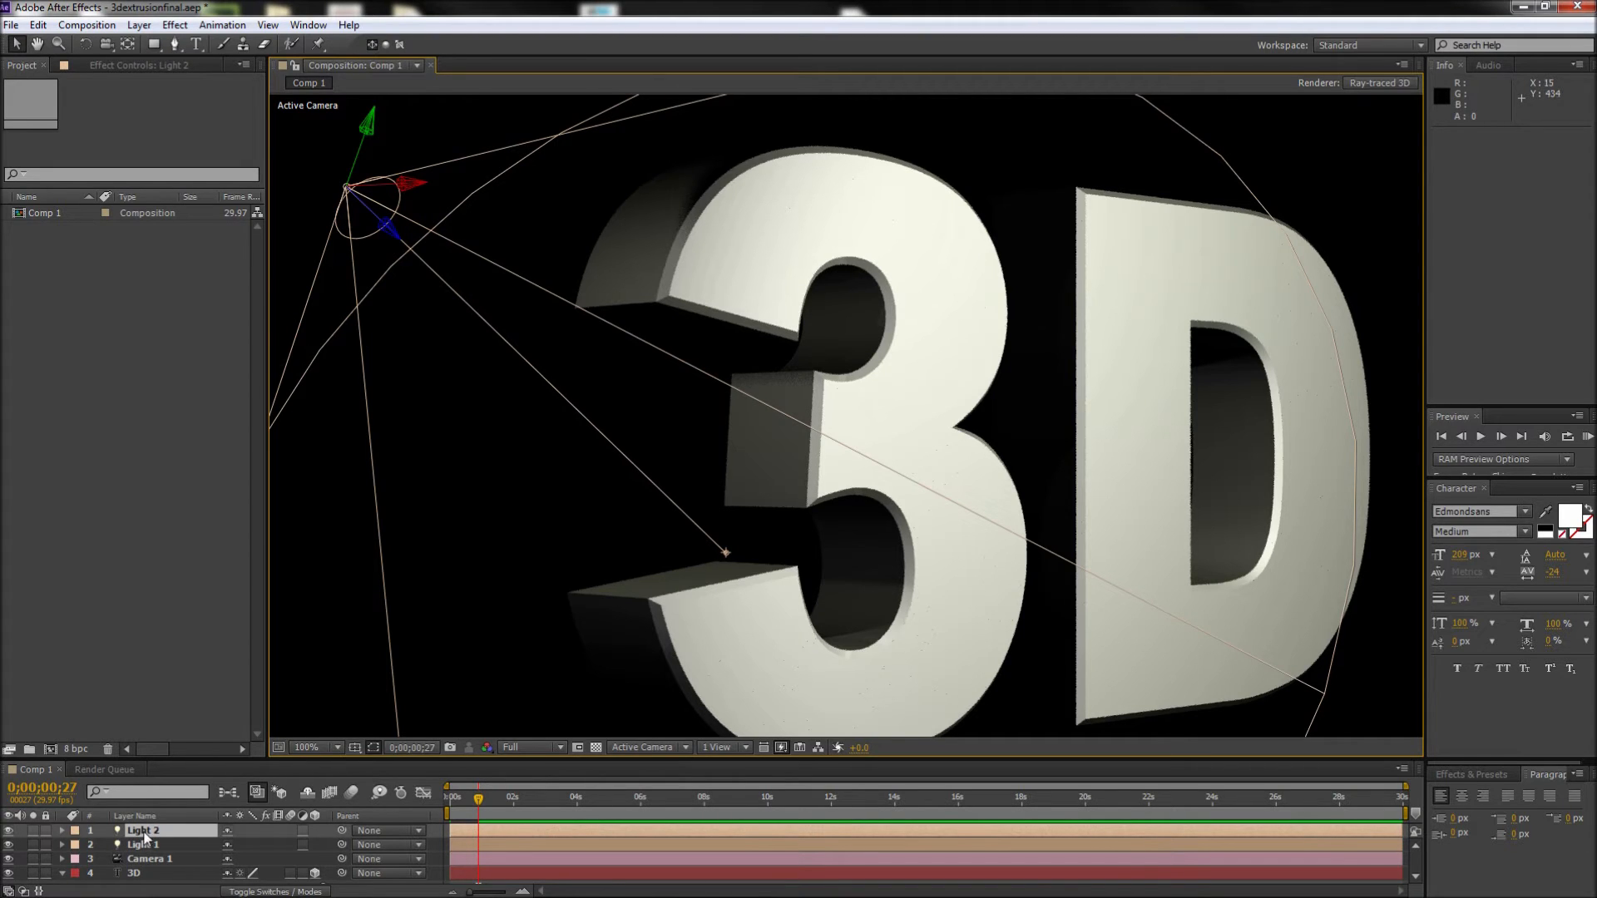
Review Light 2's shadow settings, then reach the ray-traced Renderer Options at quality 2.
double_click(143, 830)
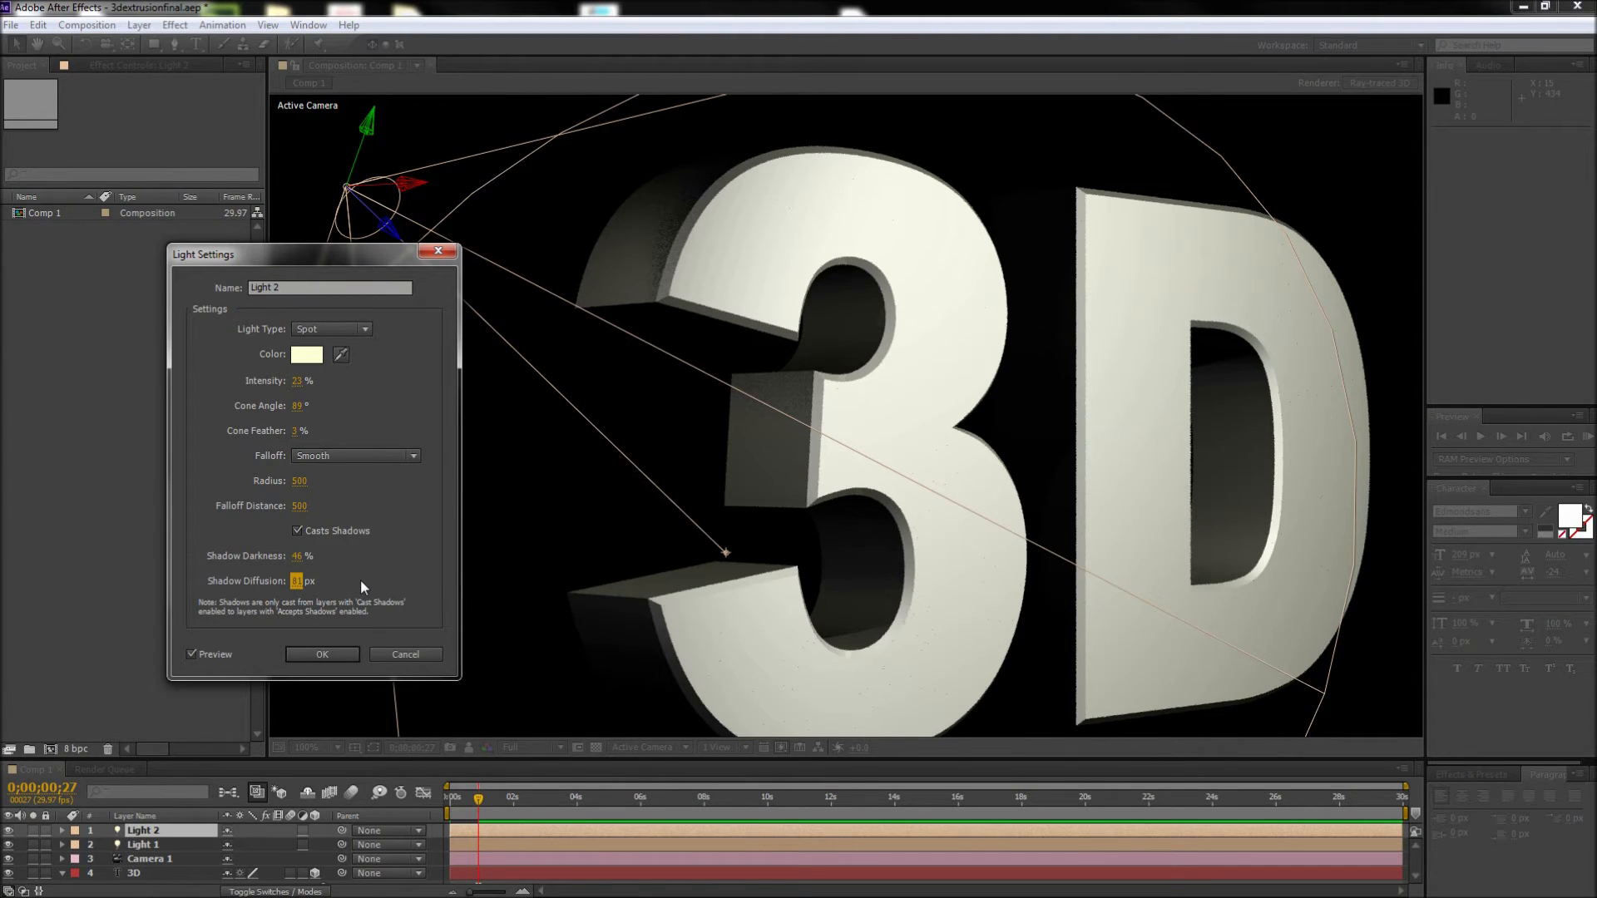
mouse_move(639, 218)
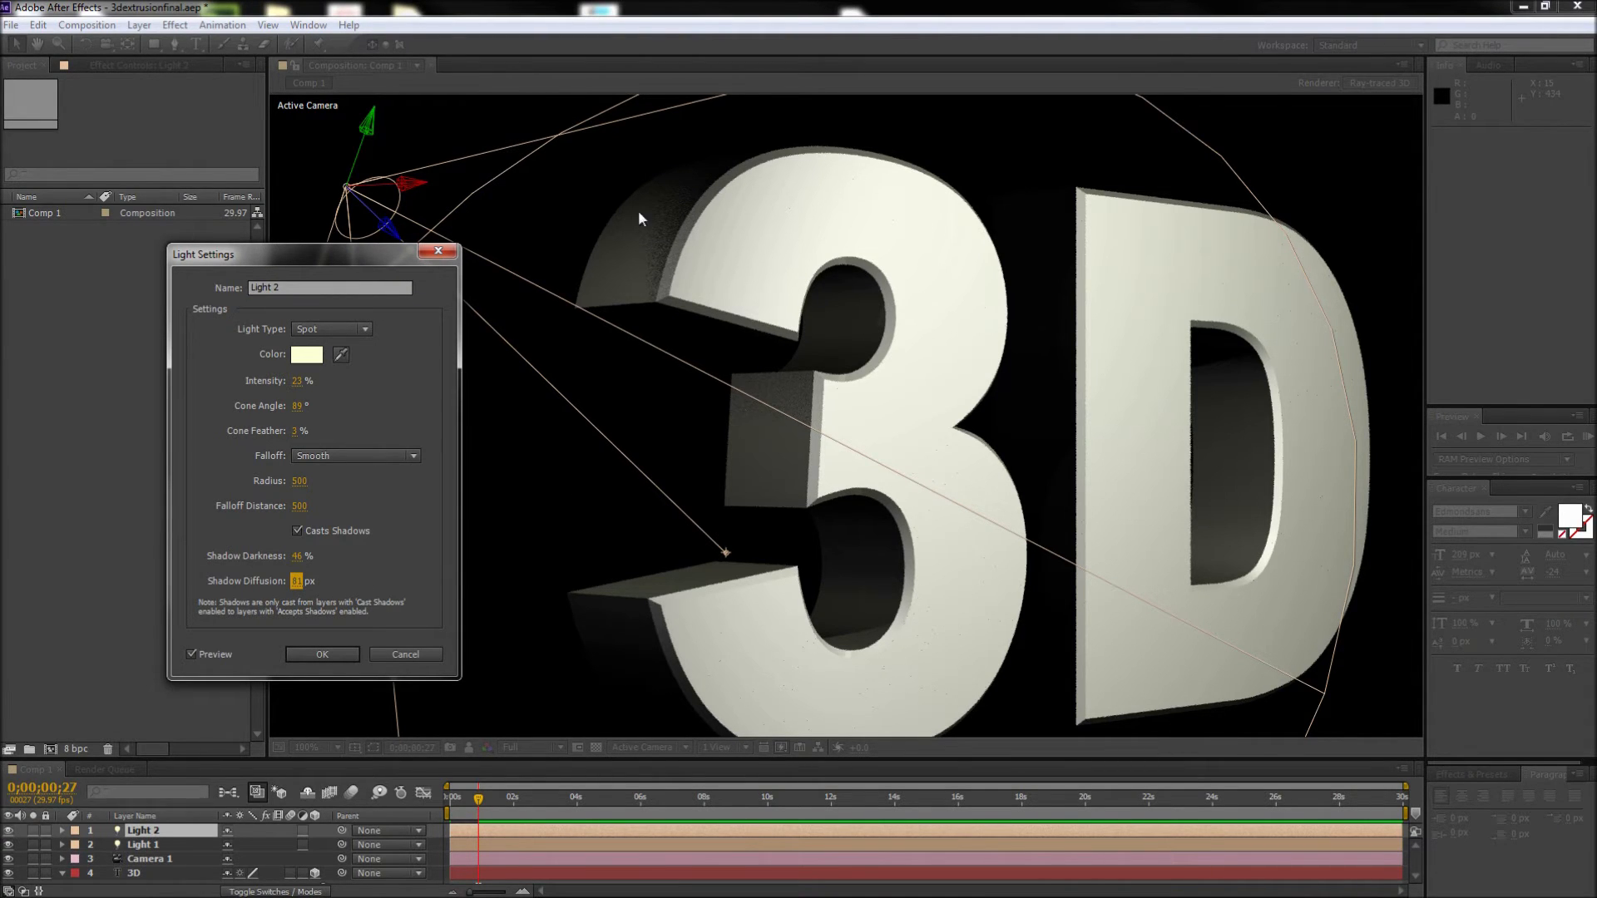
mouse_move(499, 490)
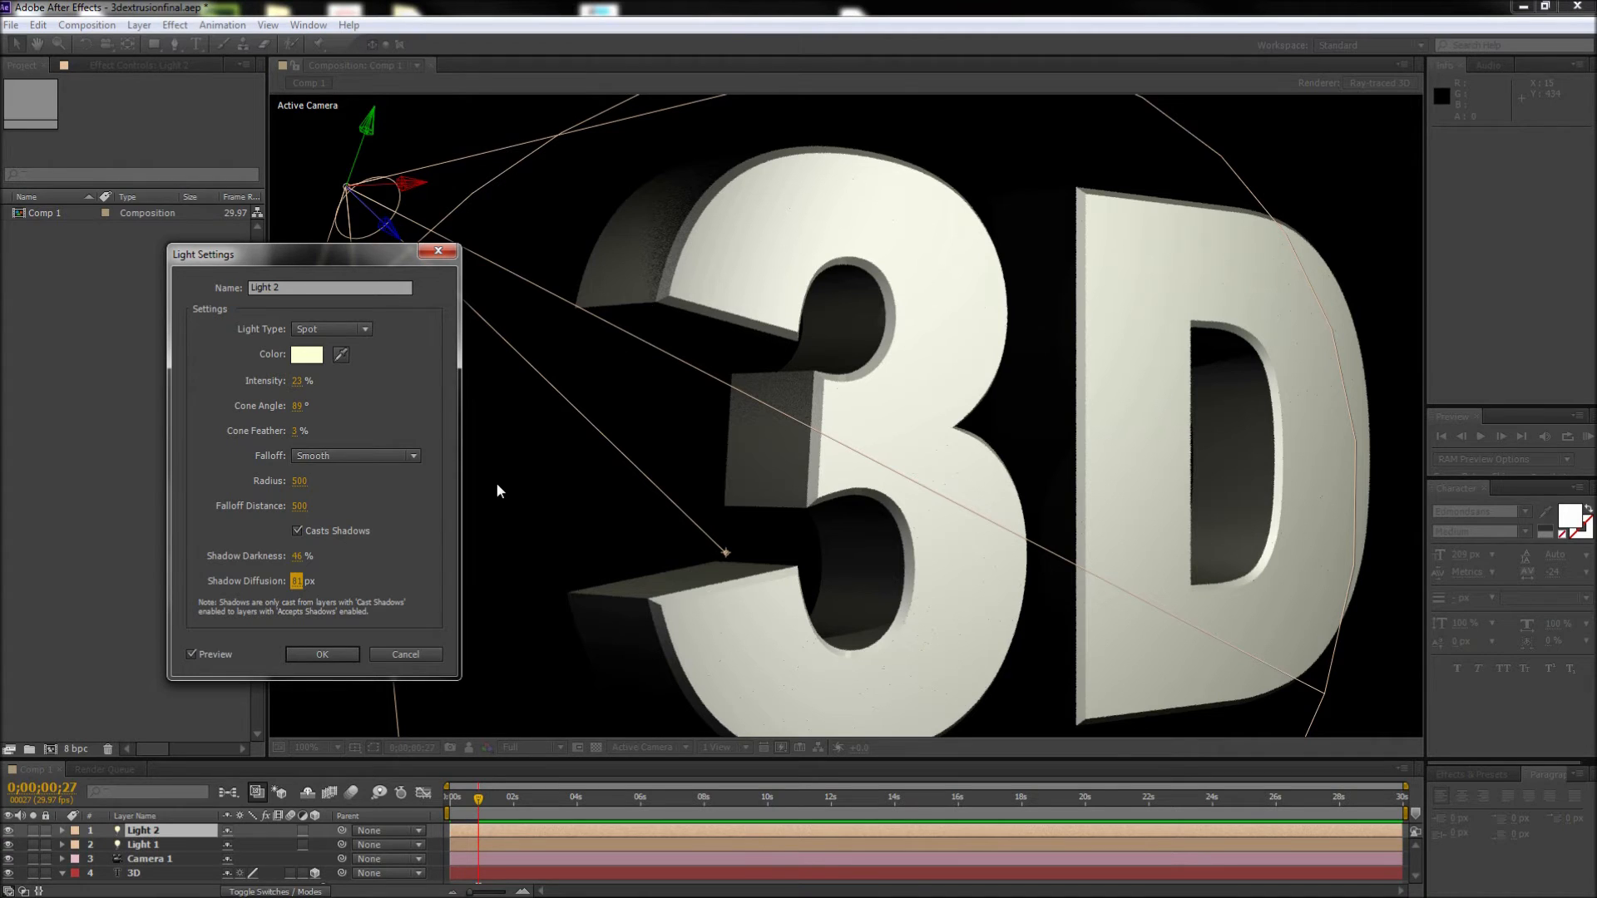
mouse_move(481, 508)
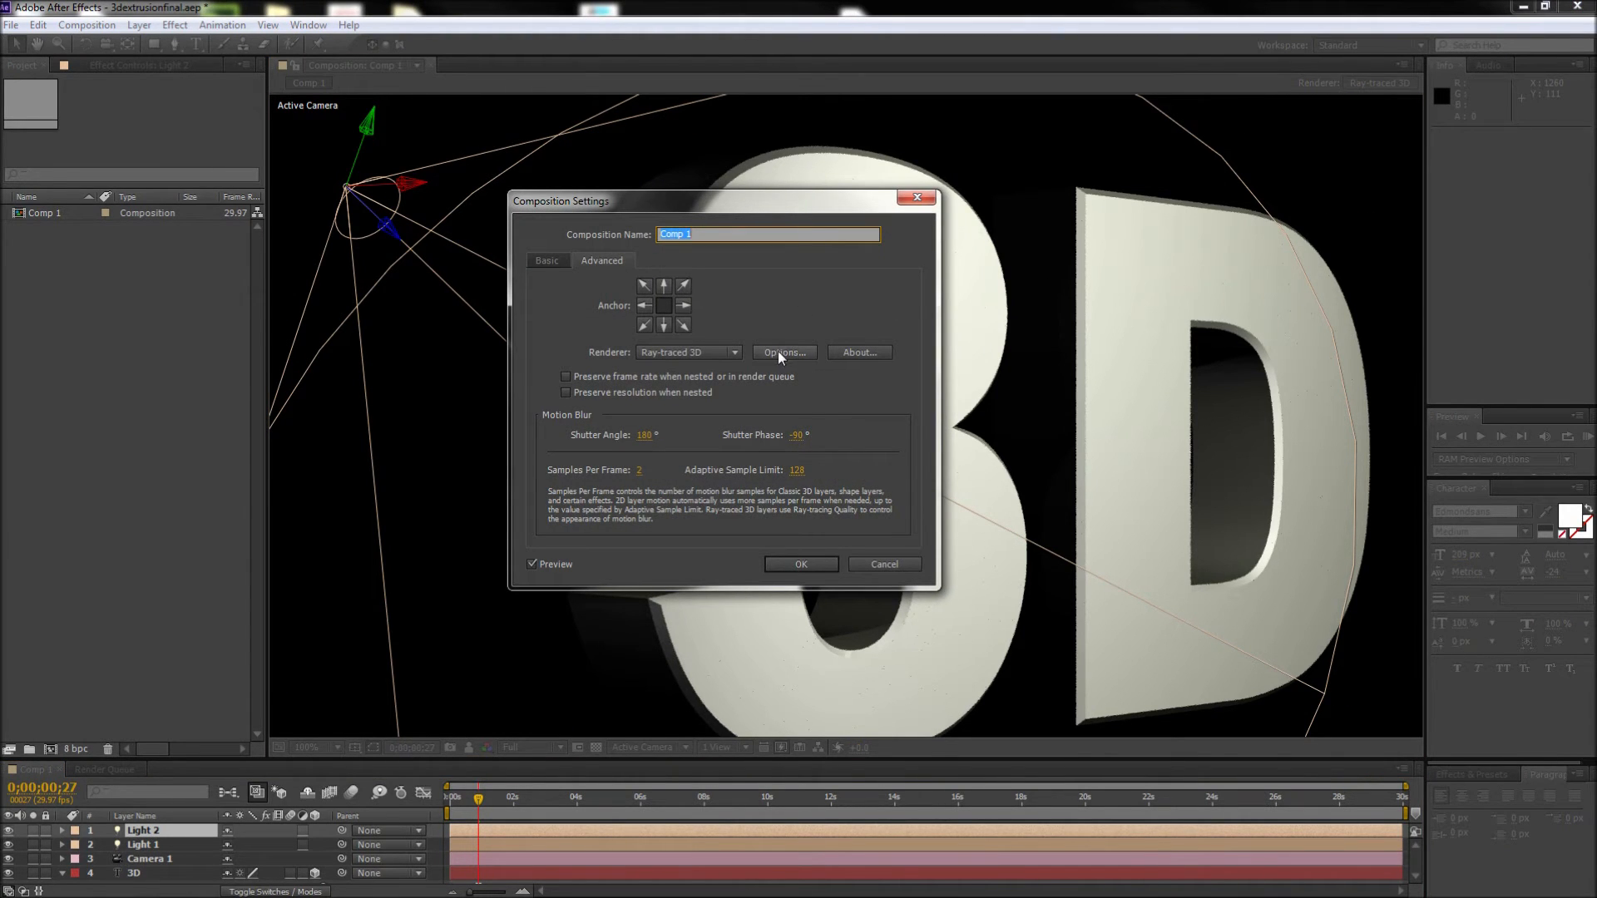
click(783, 353)
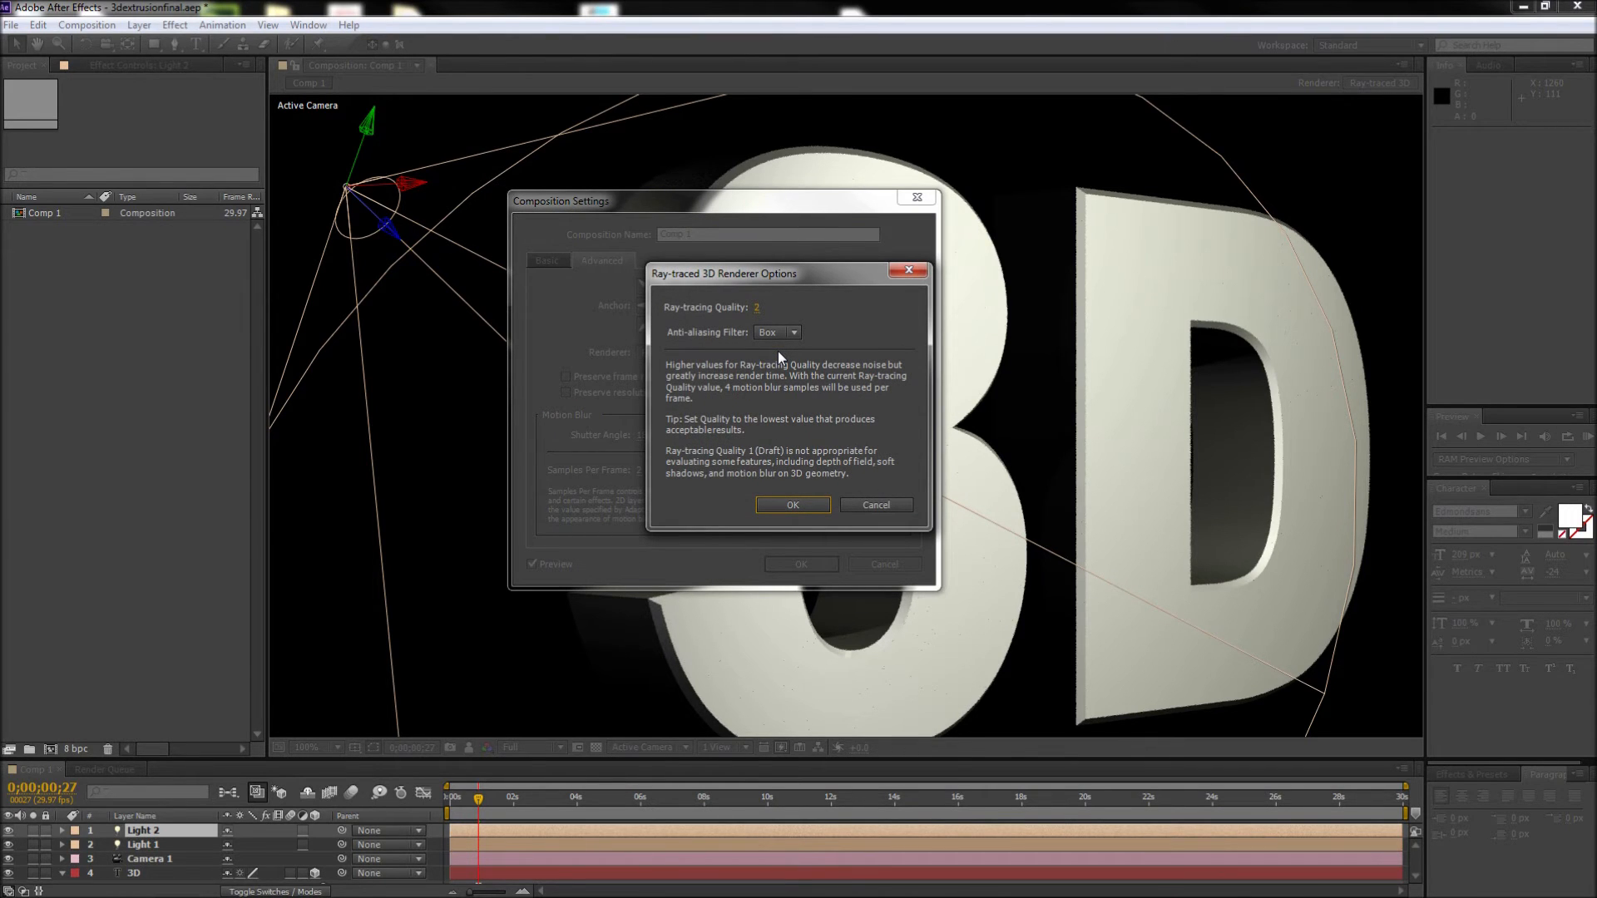
mouse_move(777, 344)
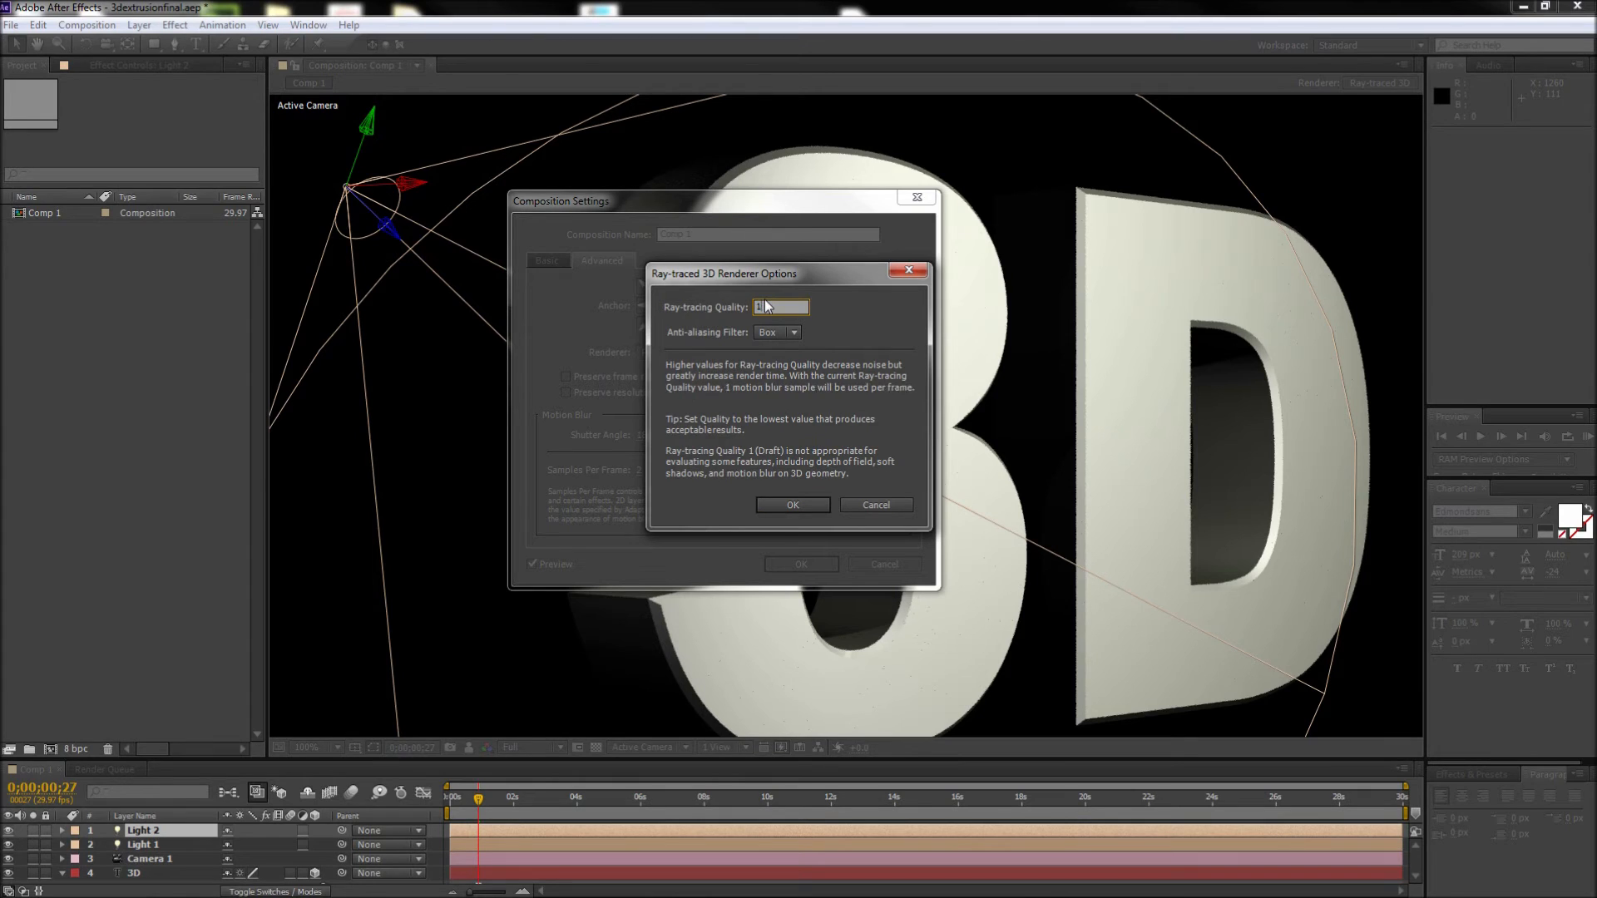
Set Ray-tracing Quality to 15 and apply the composition settings.
text(15)
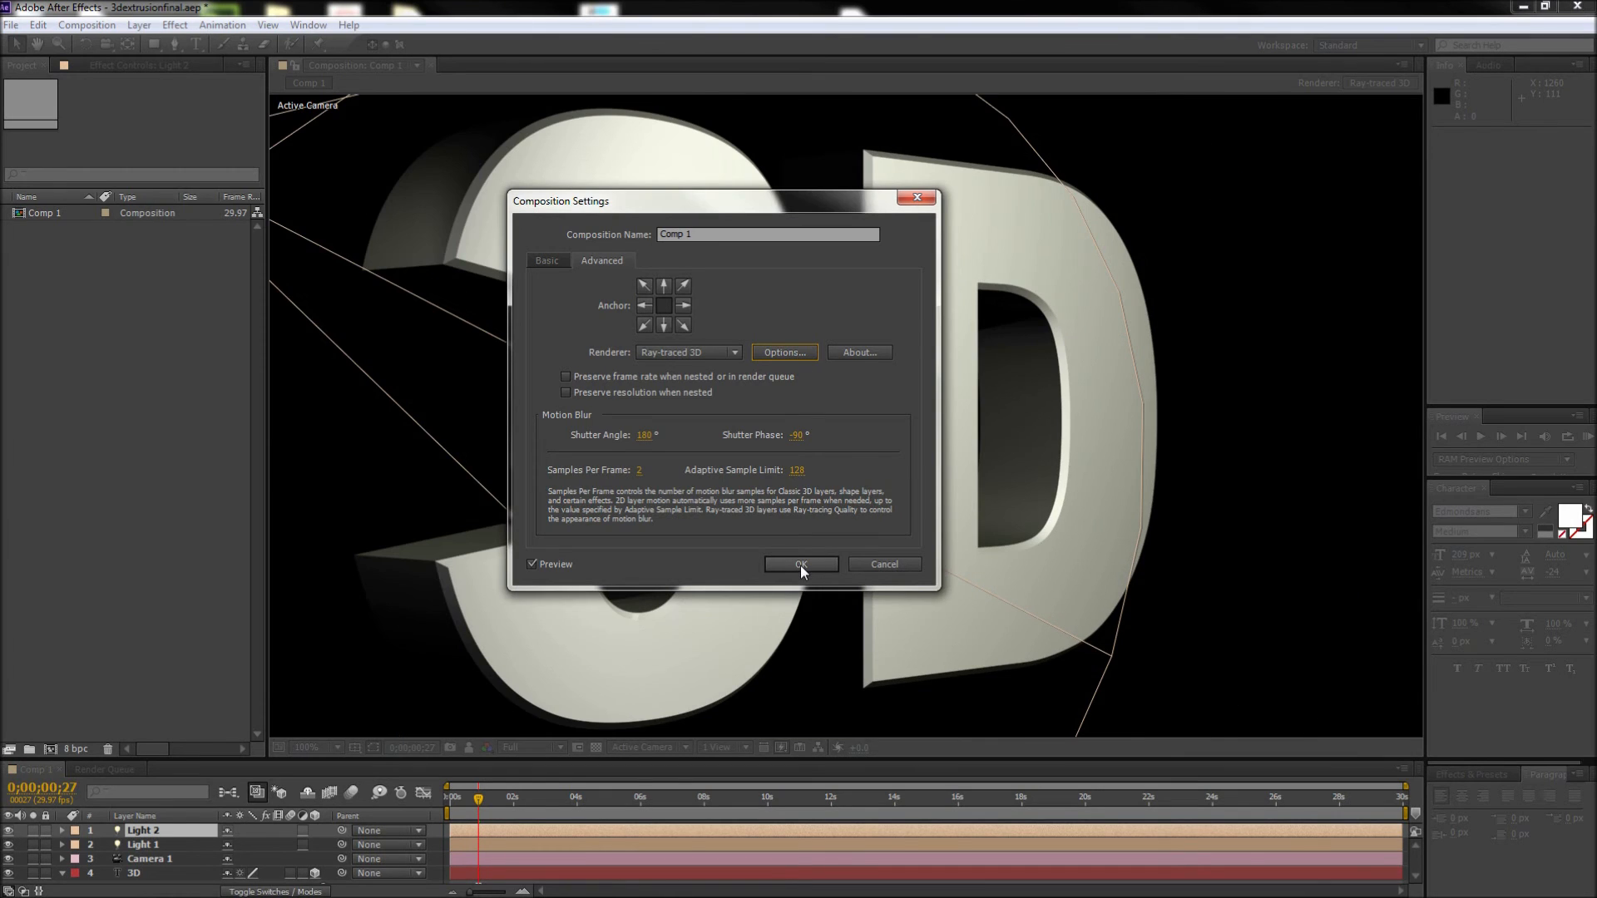
click(800, 564)
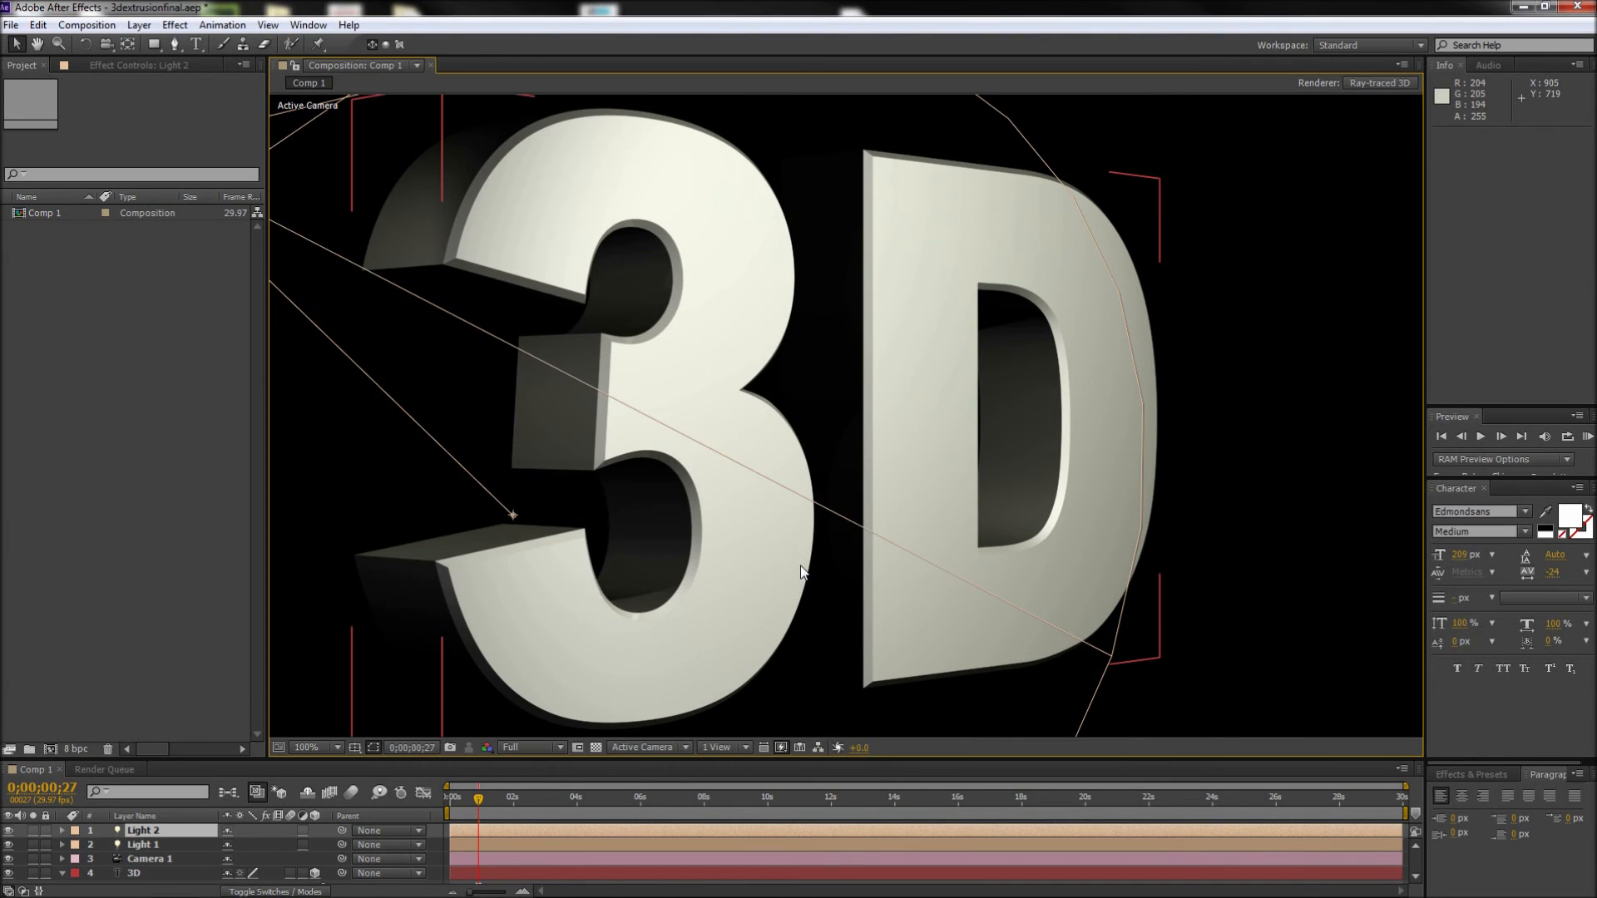